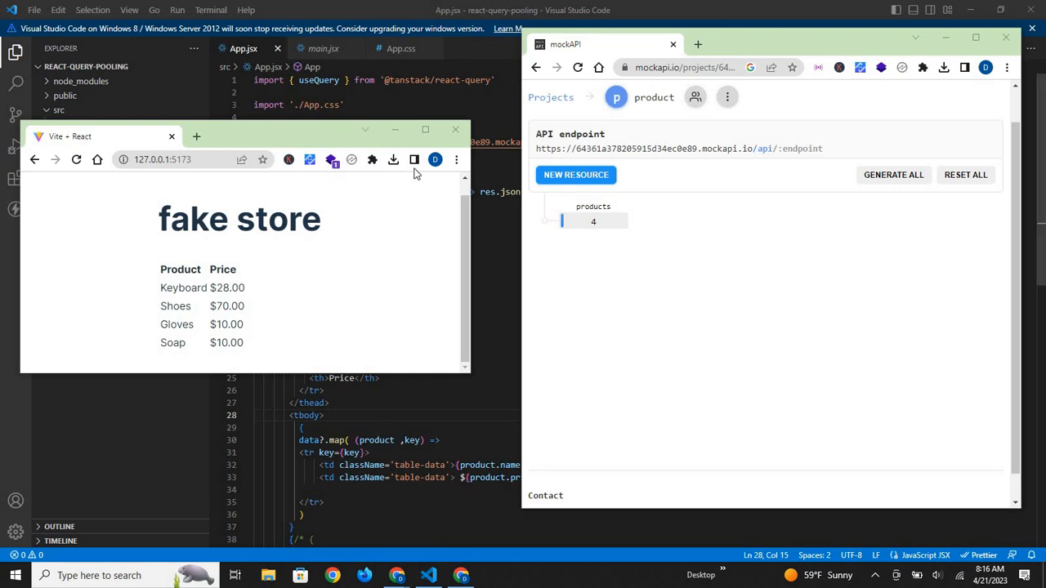
mouse_move(258, 301)
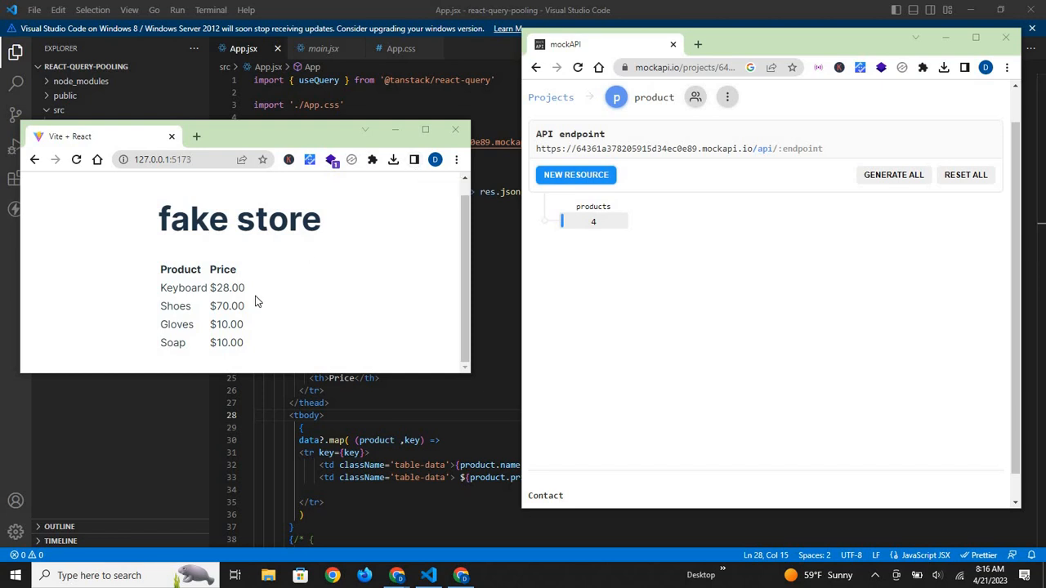
mouse_move(640, 227)
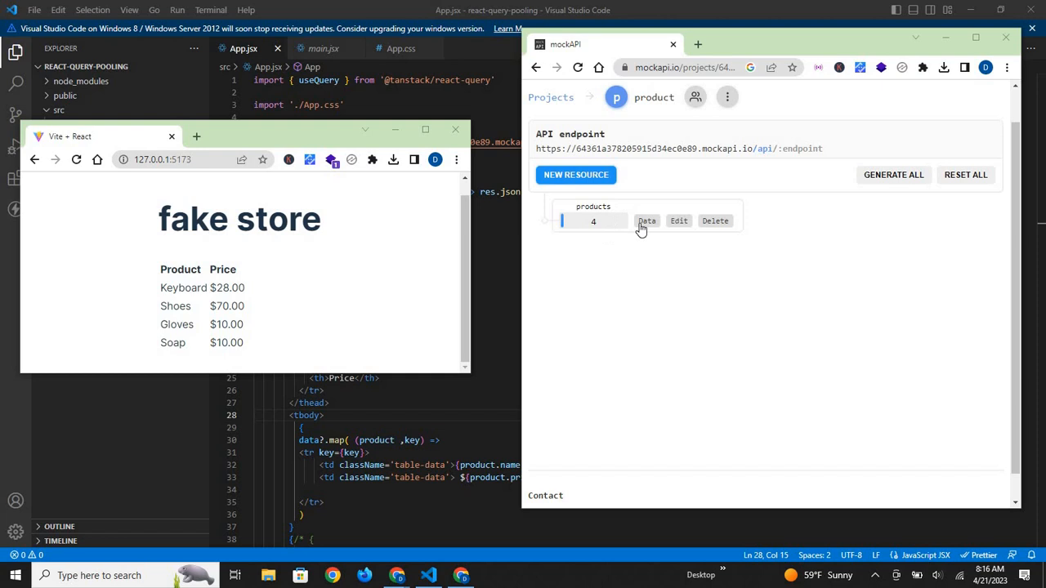
mouse_move(261, 292)
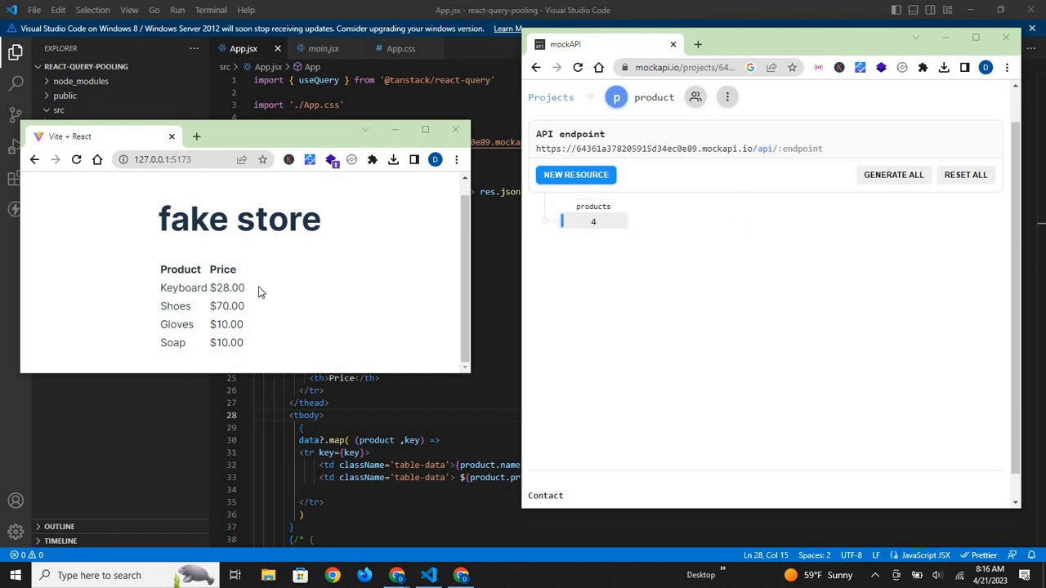
mouse_move(693, 285)
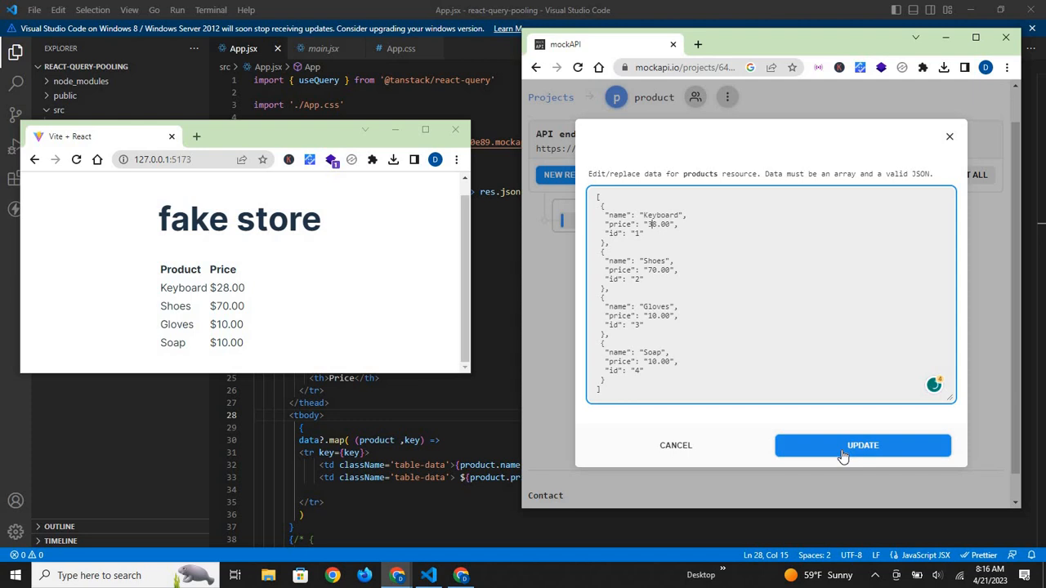
Step: Save Keyboard at 38.00 and Shoes at 80.00 in the products data, then return to the editor
left_click(863, 445)
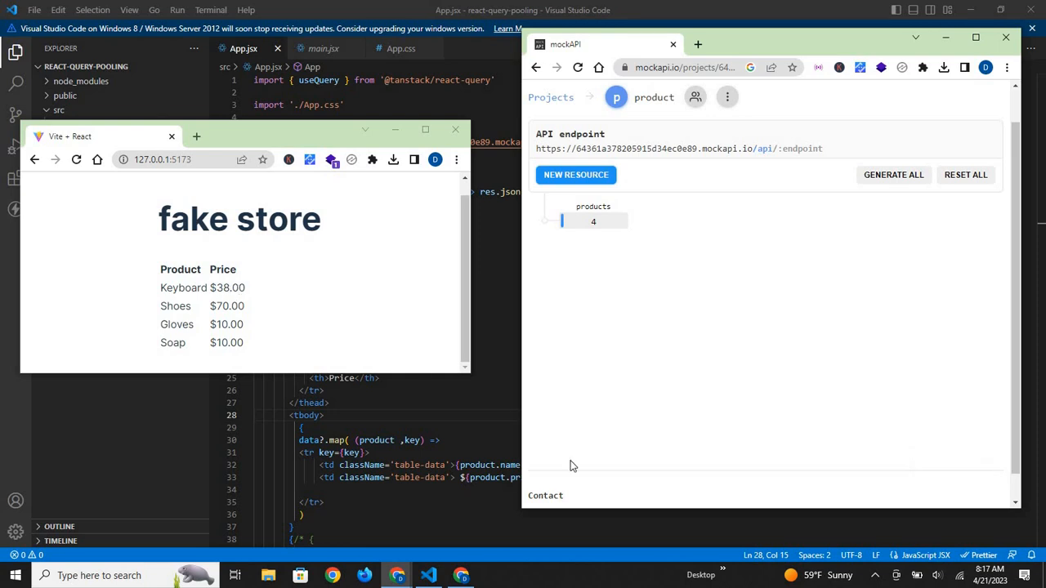
mouse_move(593, 221)
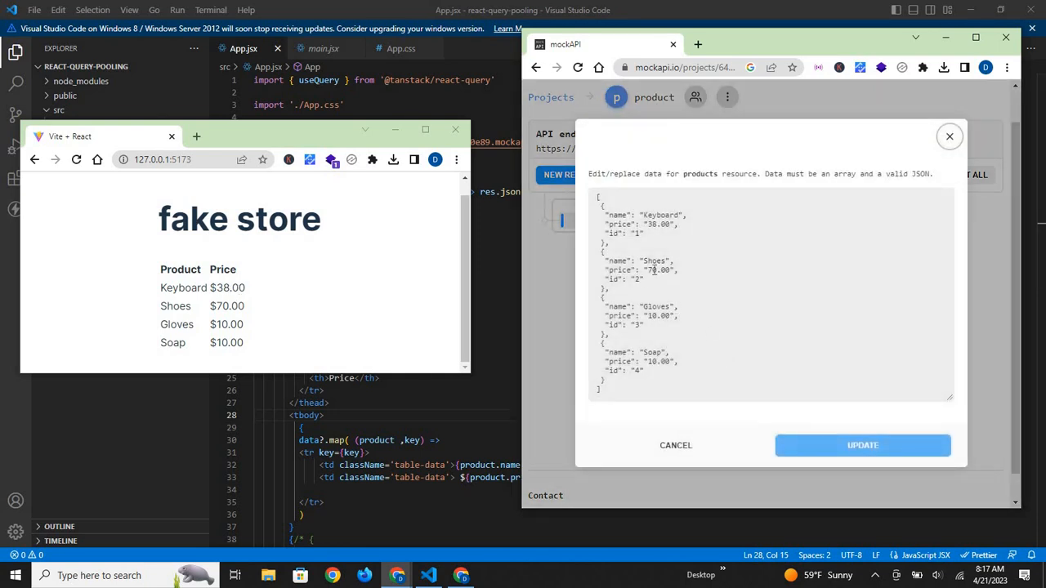
left_click(654, 269)
type("8")
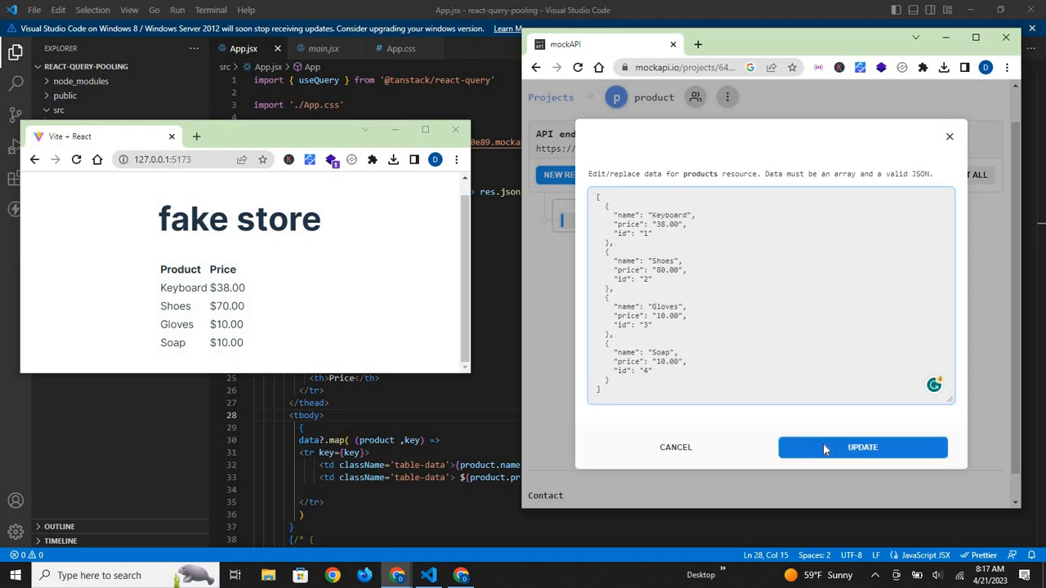
left_click(864, 448)
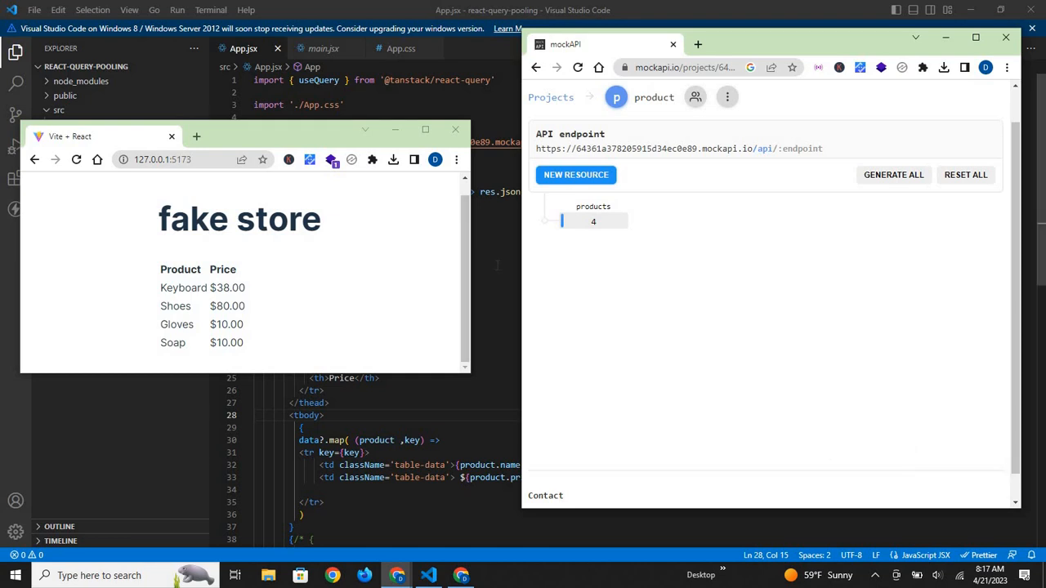
left_click(428, 575)
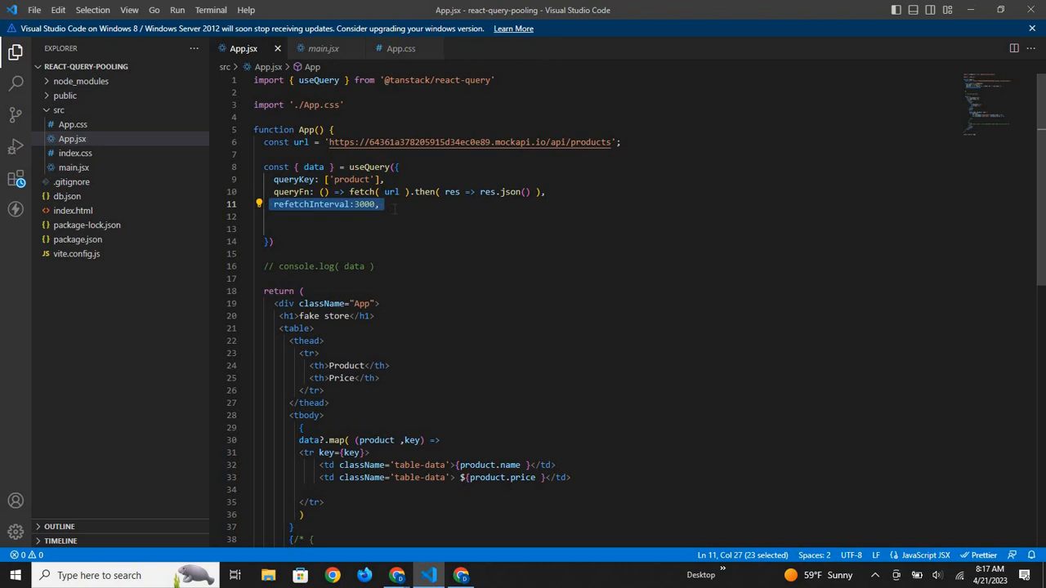
mouse_move(304, 178)
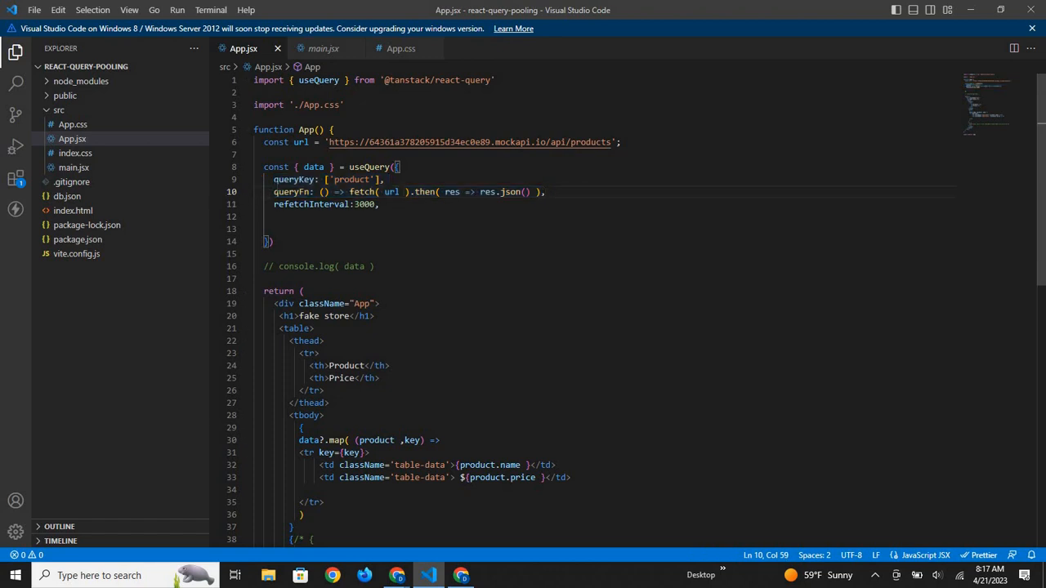
Step: Highlight refetchInterval: 3000 in the useQuery options of App.jsx
left_click_drag(275, 191, 412, 191)
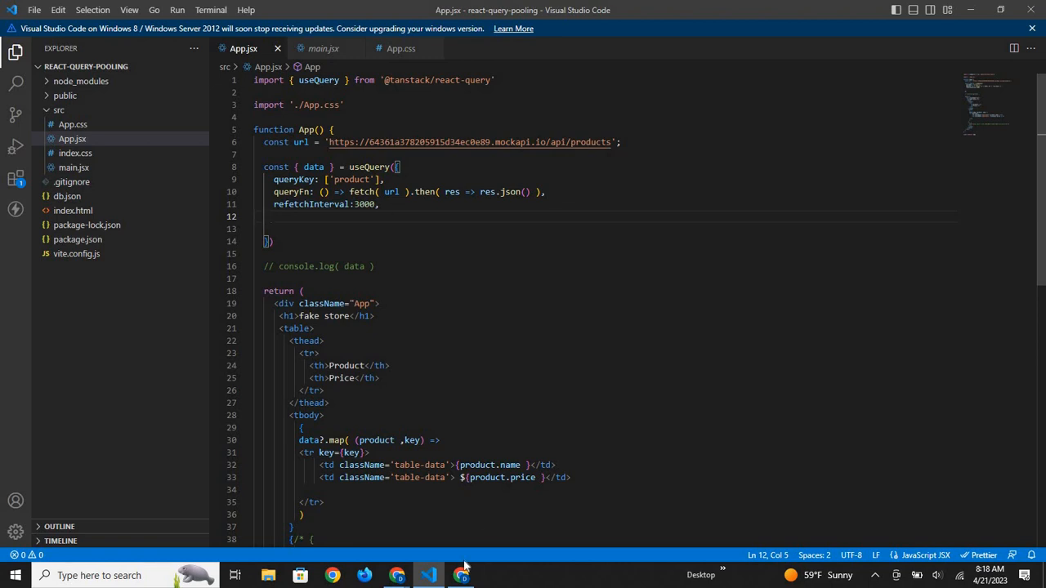
mouse_move(461, 576)
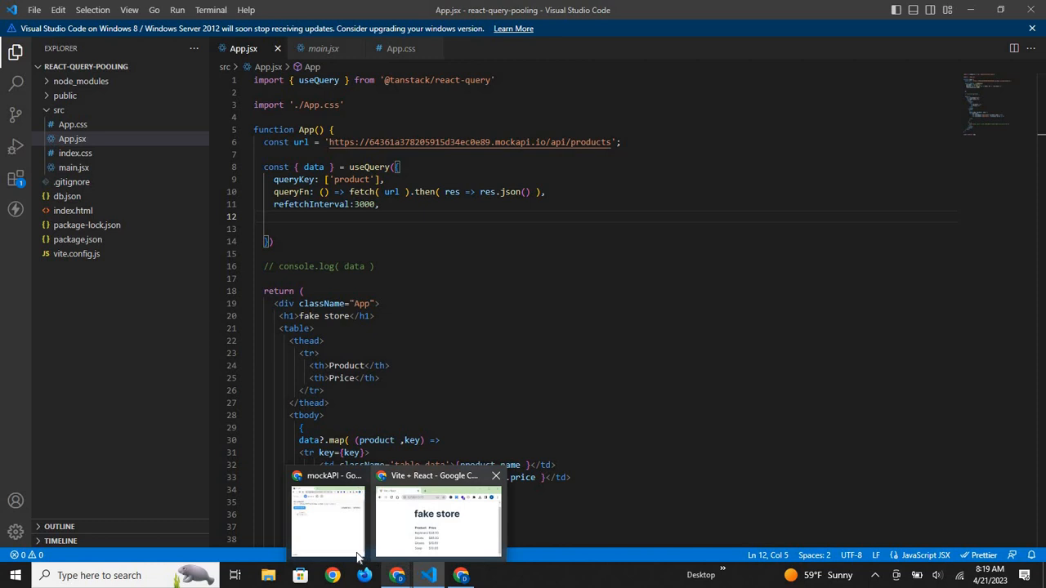
Step: Uncomment the console.log(data) line below the useQuery call
left_click(327, 520)
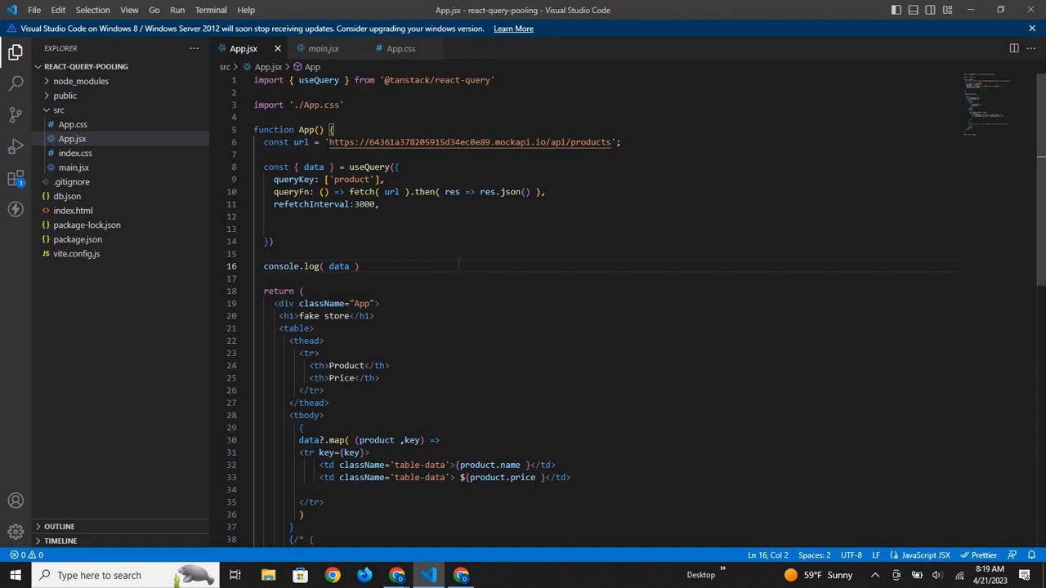
mouse_move(456, 563)
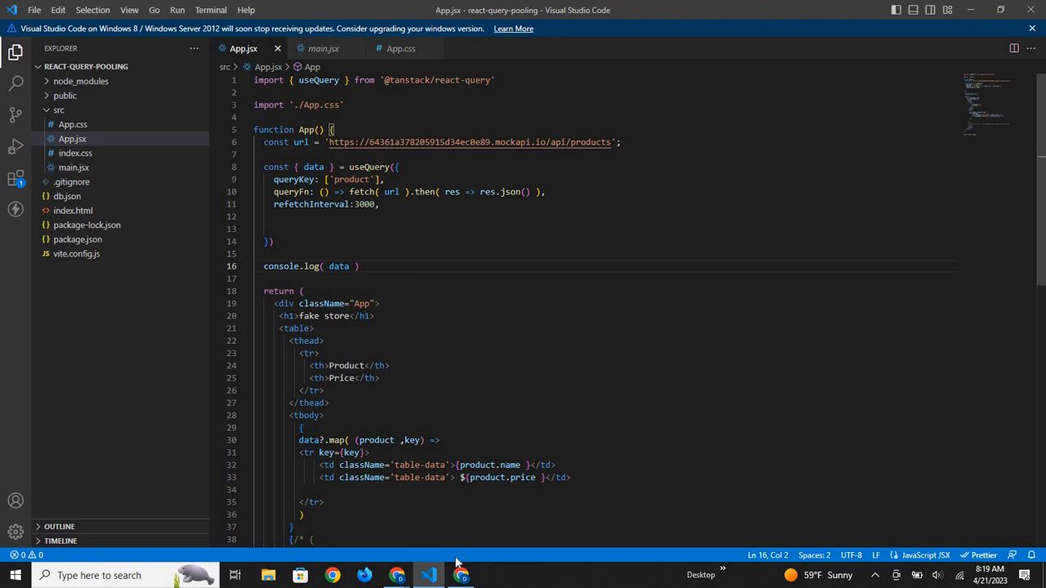
Step: Show the store's DevTools console and clear its earlier logged product arrays
left_click(461, 576)
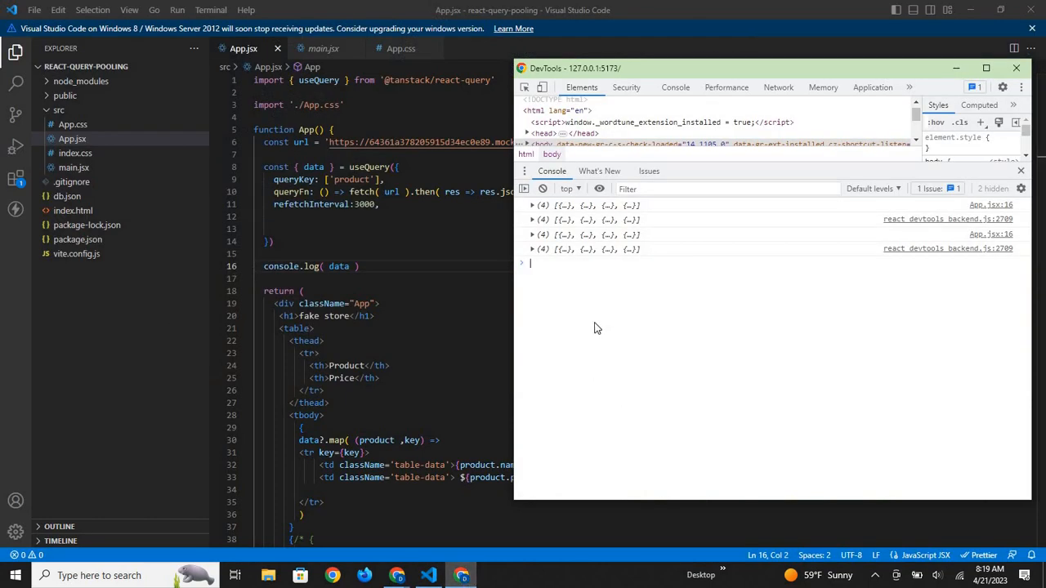
left_click(543, 190)
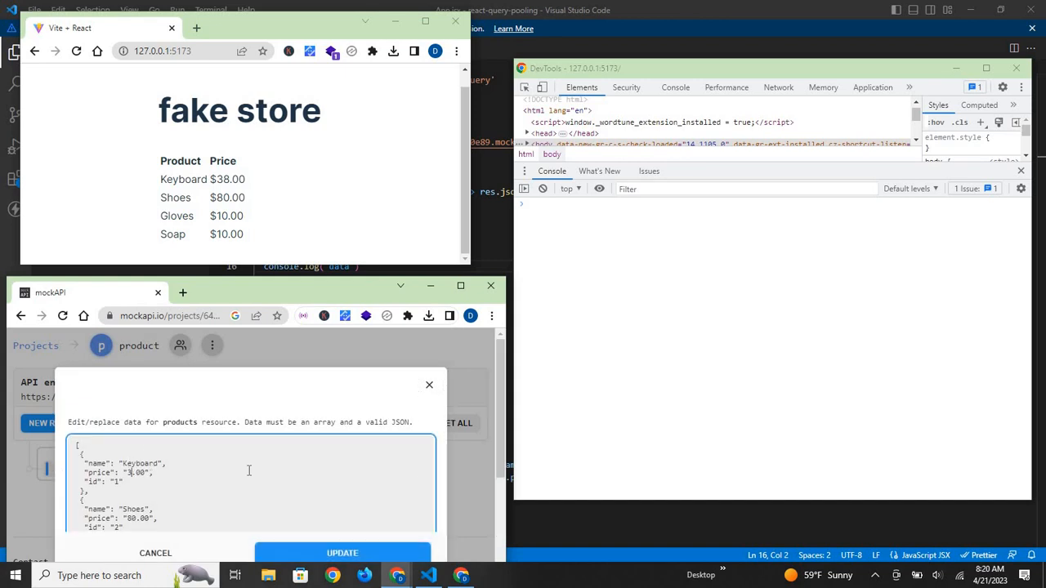
Step: Change the Keyboard price to 40.00 and update the products data
type("40.00")
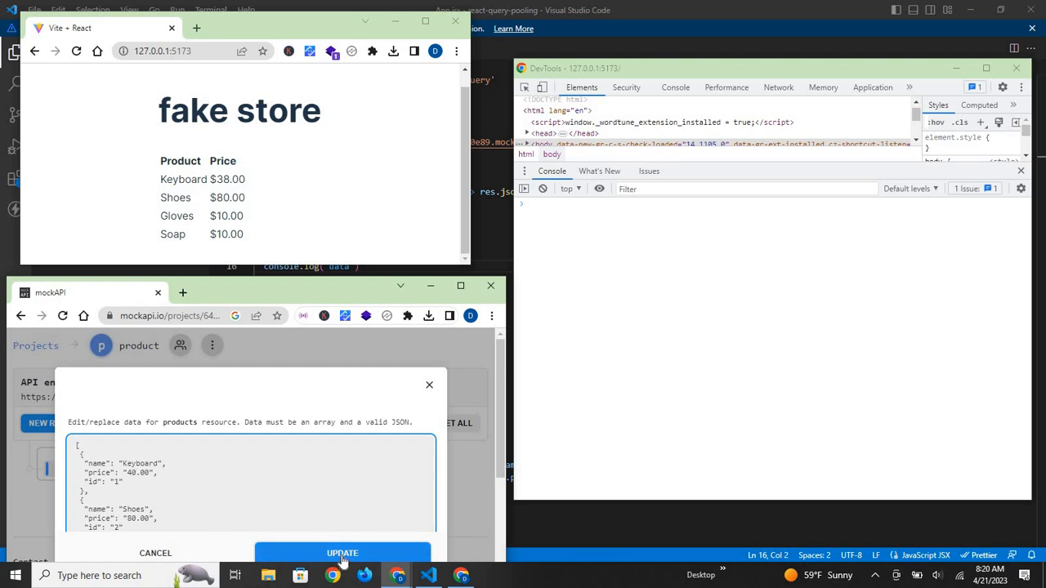
left_click(343, 552)
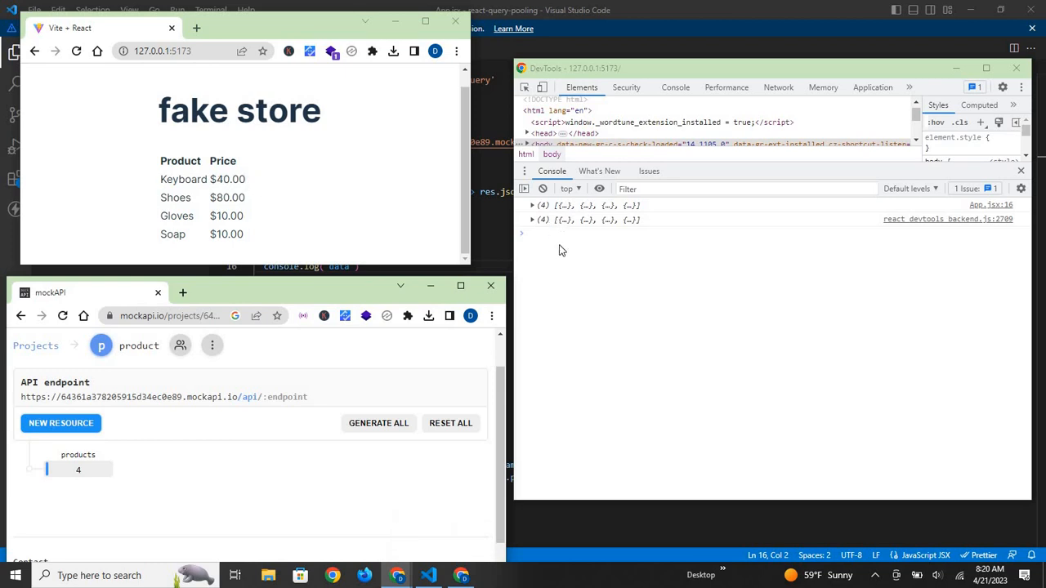
mouse_move(572, 253)
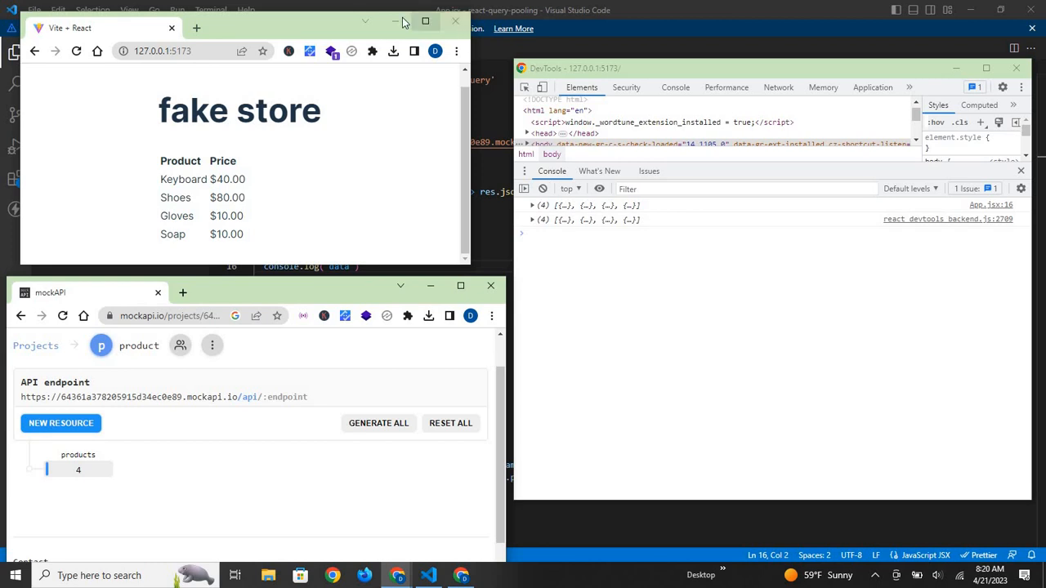
mouse_move(396, 21)
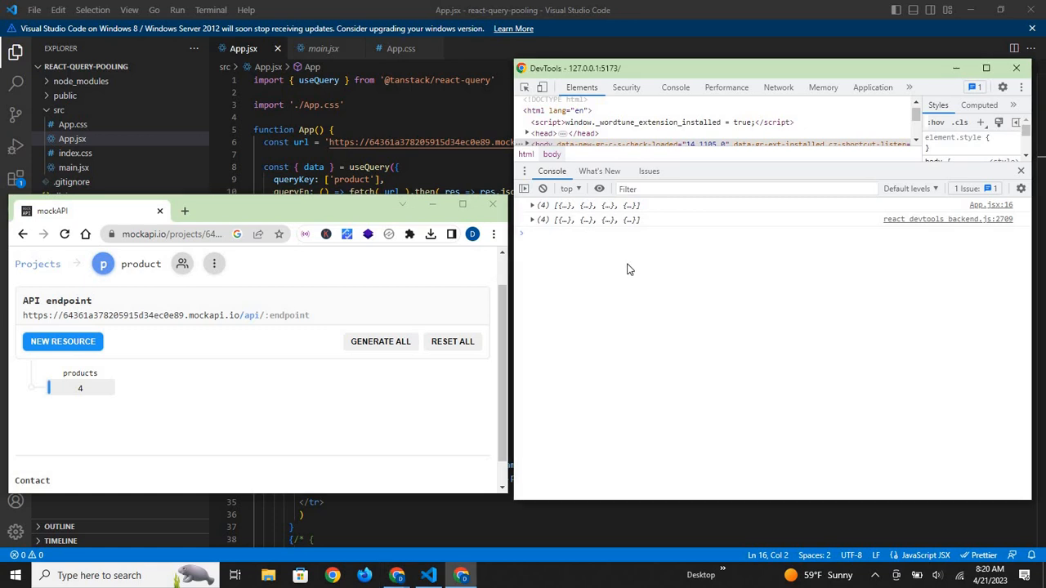
Step: Clear the console, then edit and save the Keyboard price in the products data
left_click(542, 190)
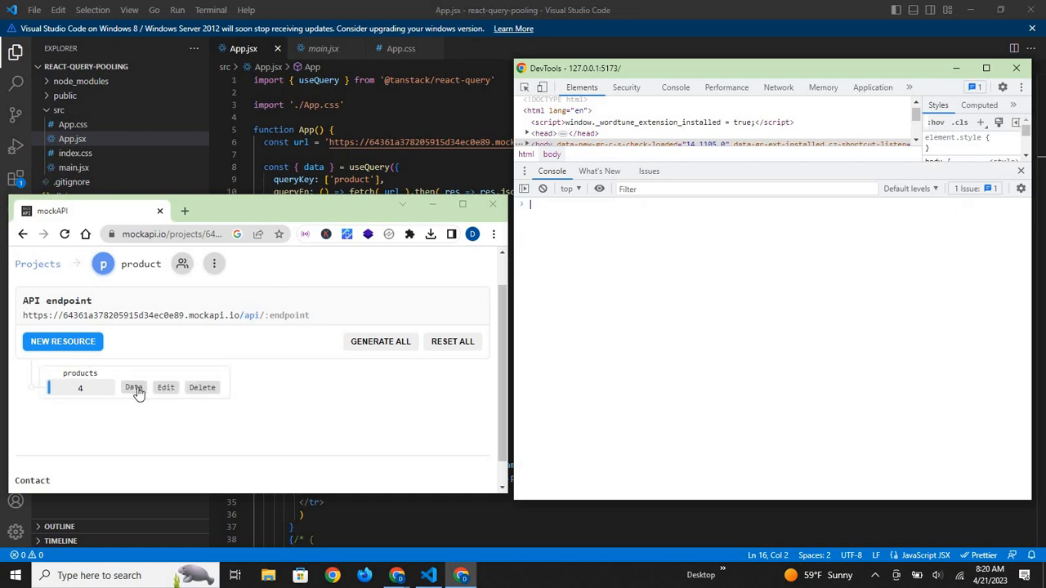
left_click(134, 388)
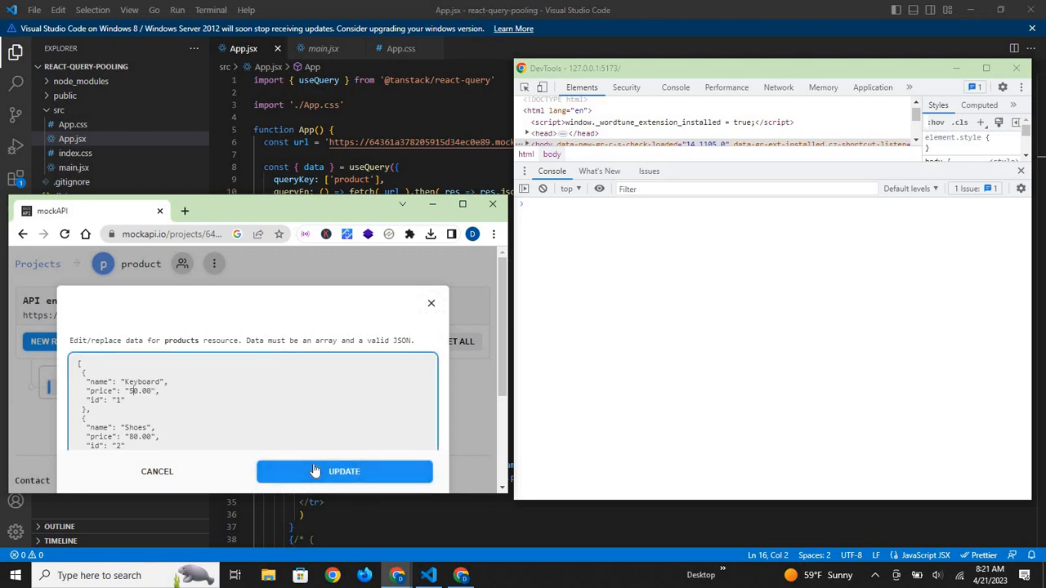
left_click(344, 471)
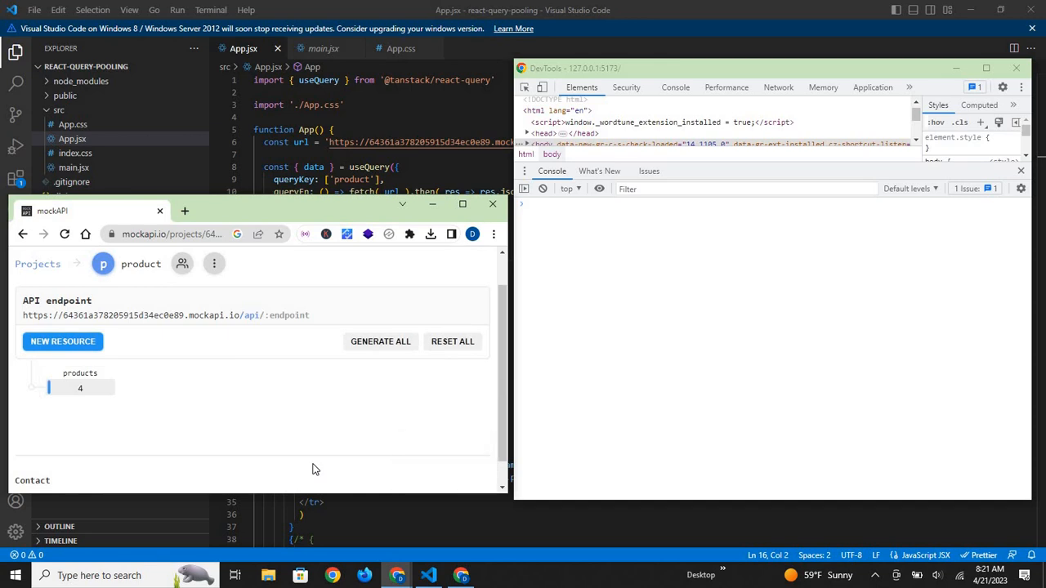
mouse_move(639, 335)
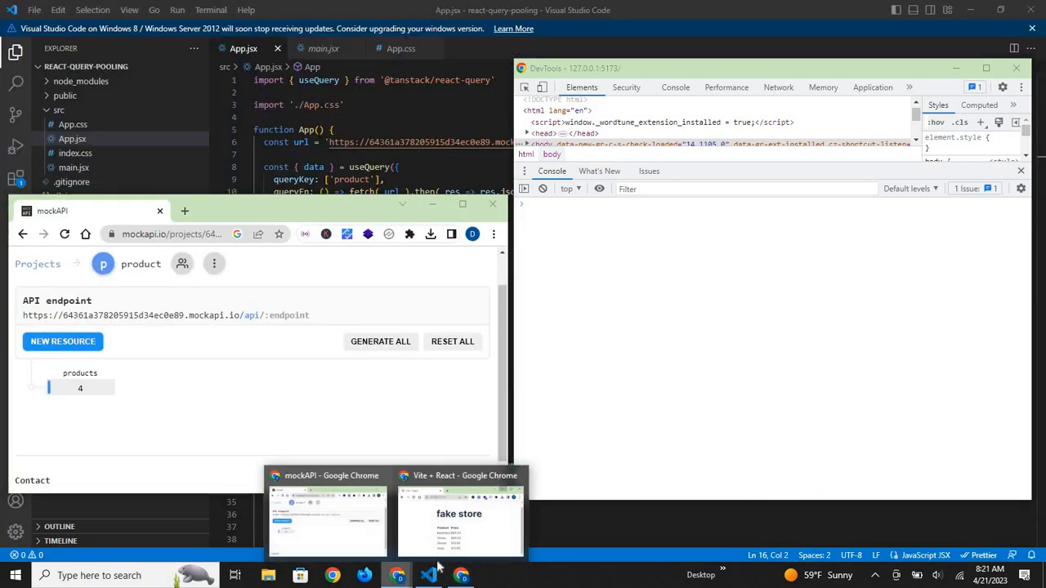
left_click(459, 520)
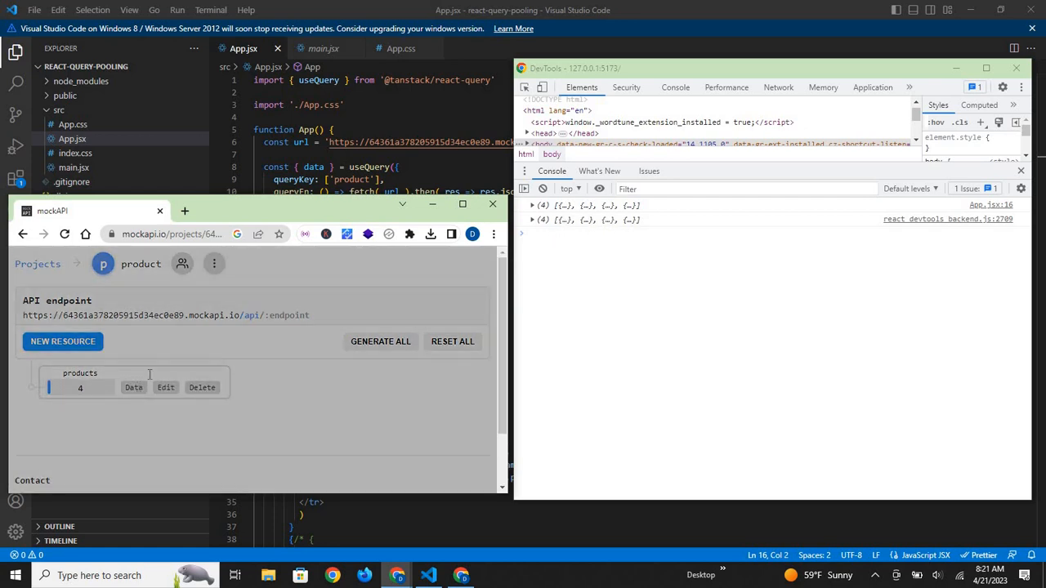
Step: Save the edited Shoes price in the products data and bring the fake store to the front
left_click(165, 387)
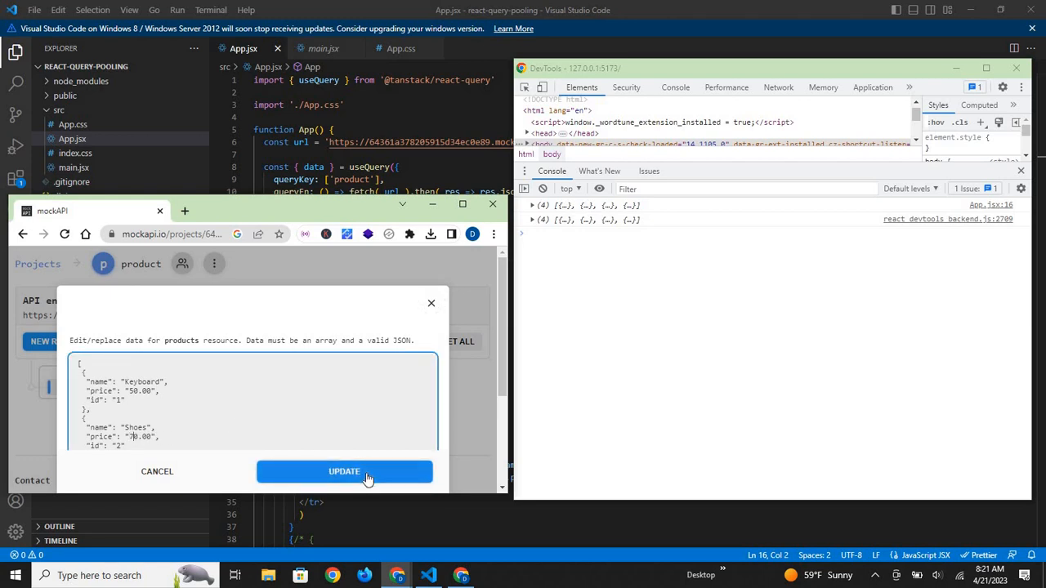
left_click(344, 471)
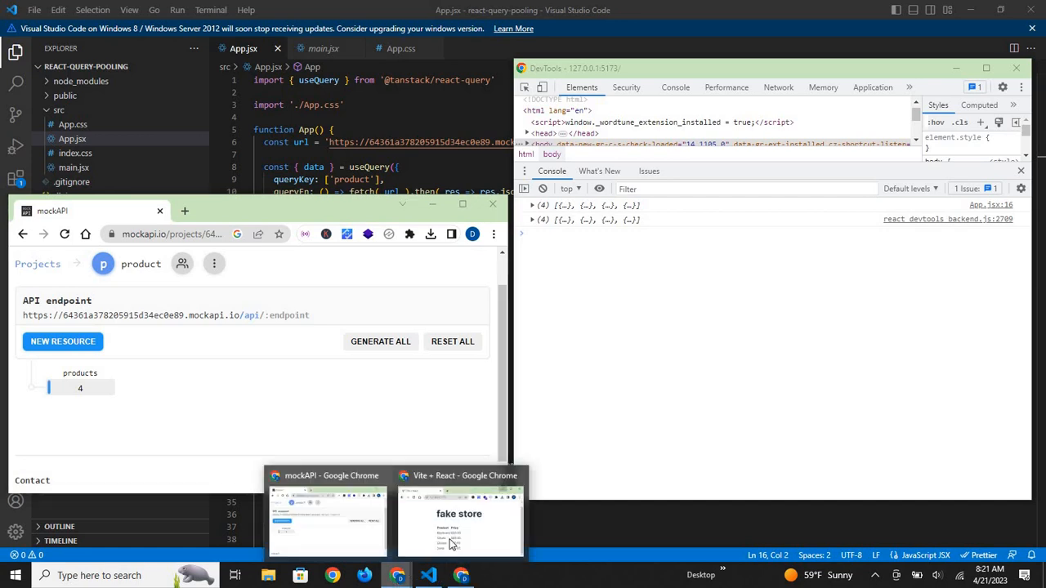
left_click(459, 520)
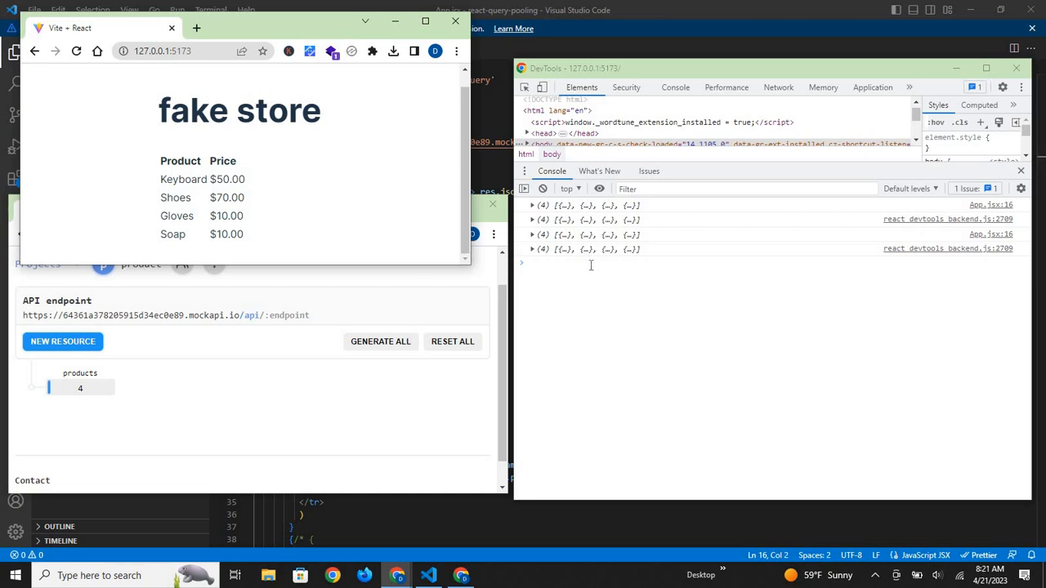
Step: Return to VS Code after checking the refreshed $50.00 and $70.00 prices
left_click(428, 575)
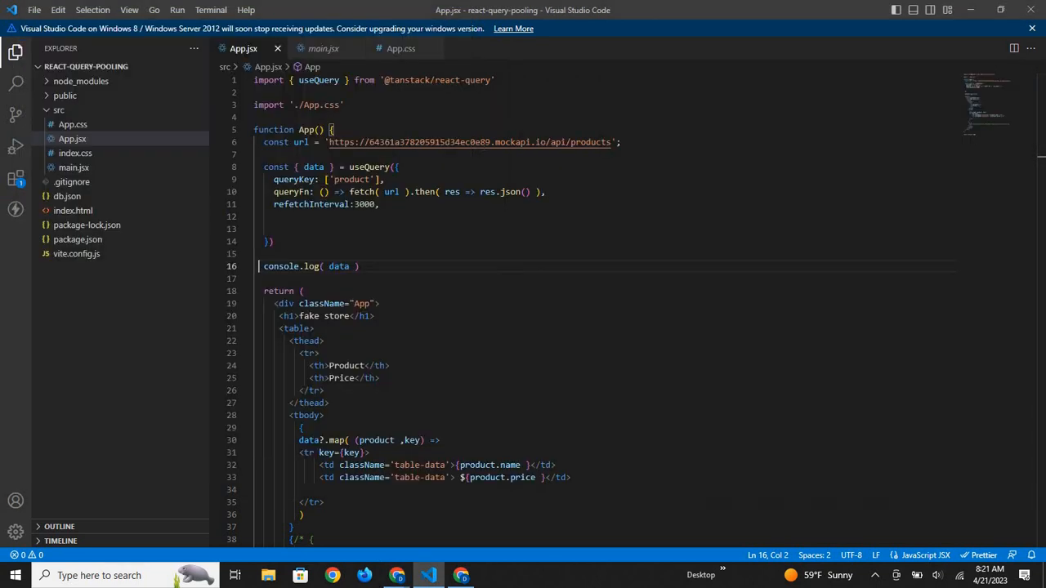